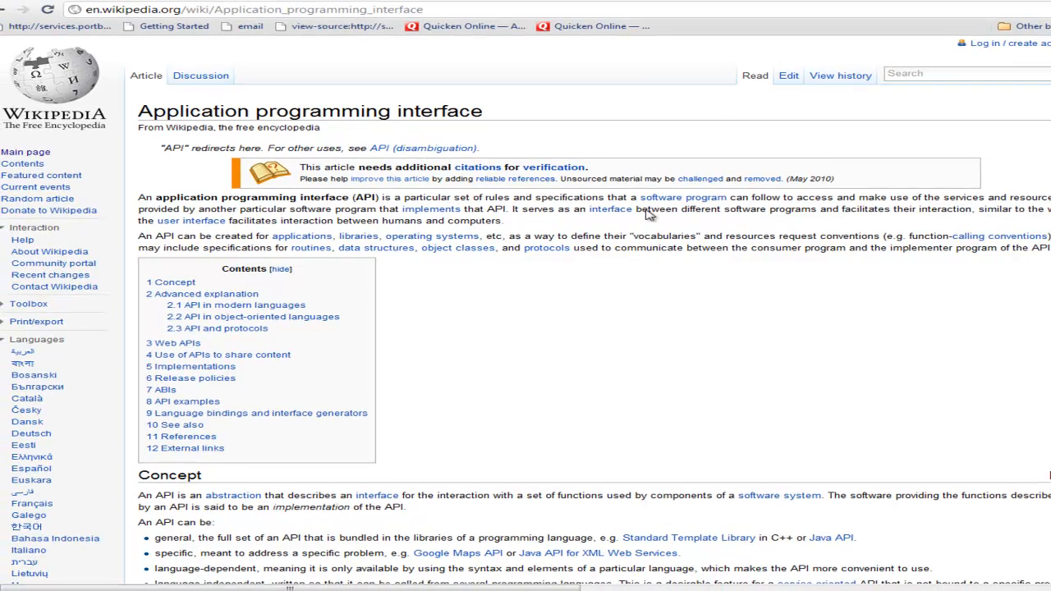
{"action": "mouse_move", "coordinate": [562, 343]}
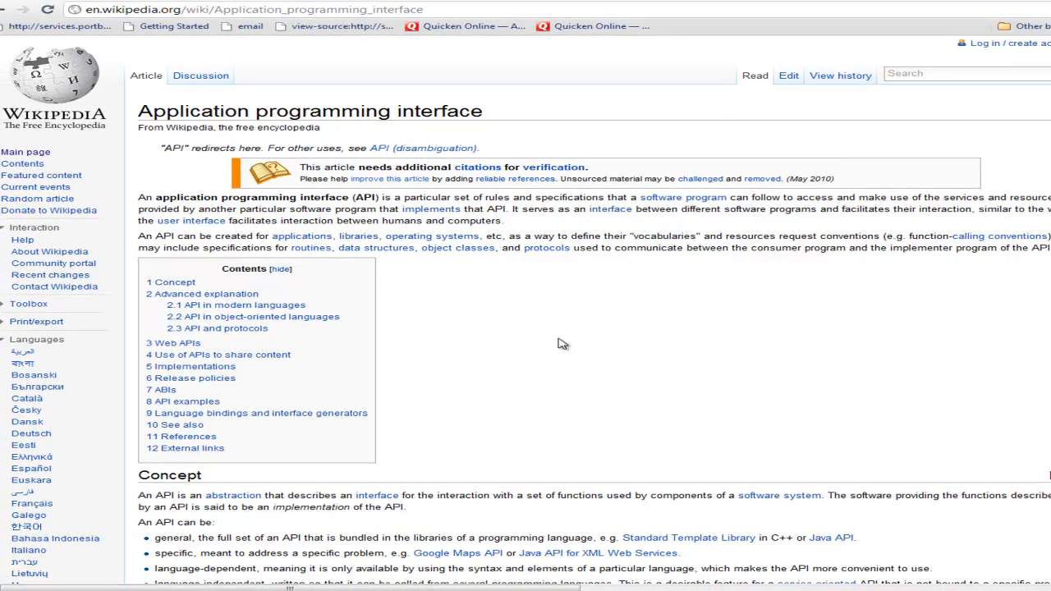
{"action": "mouse_move", "coordinate": [711, 312]}
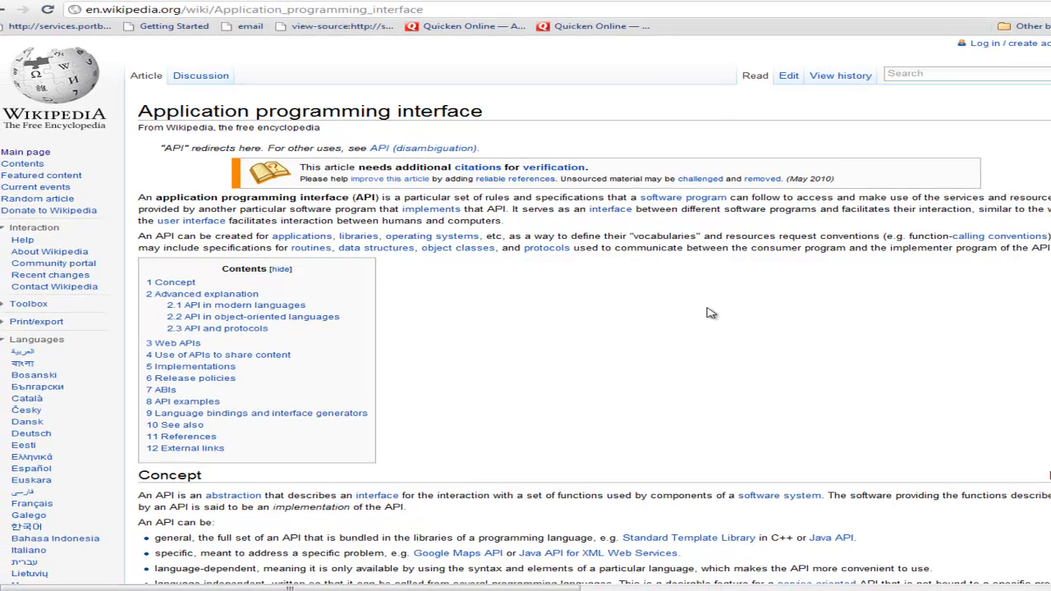
- Leave the Wikipedia API article and switch to the ThePort community profile window
{"action": "double_click", "coordinate": [308, 111]}
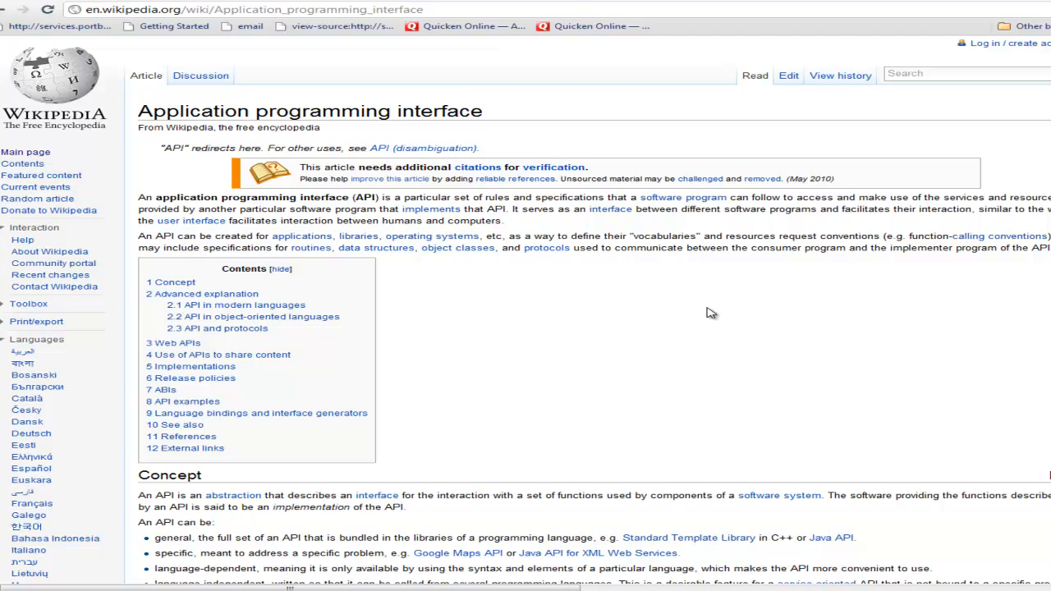
{"action": "key", "text": "alt+tab"}
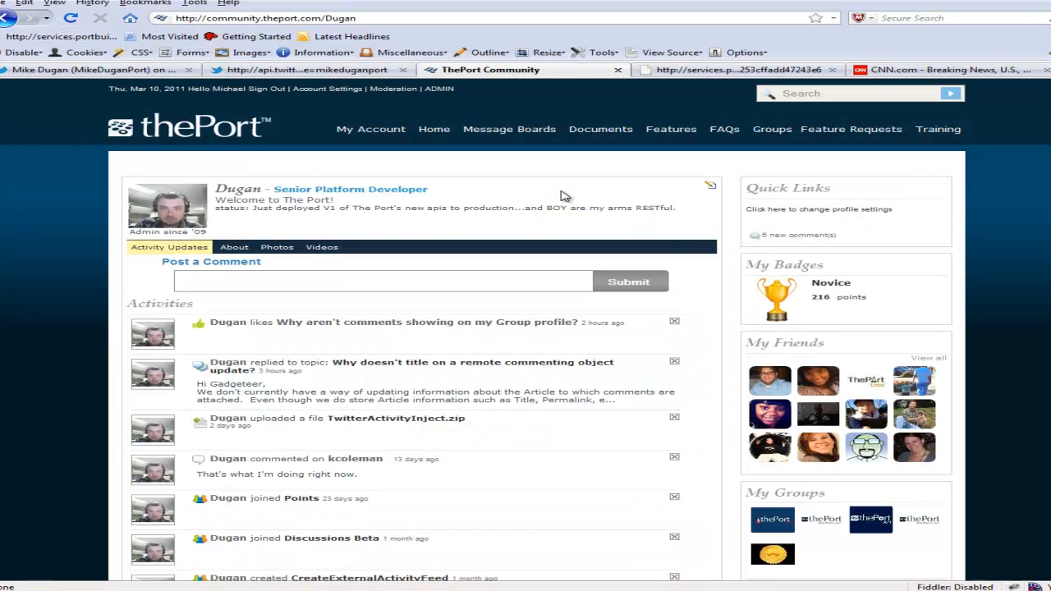
{"action": "left_click", "coordinate": [82, 69]}
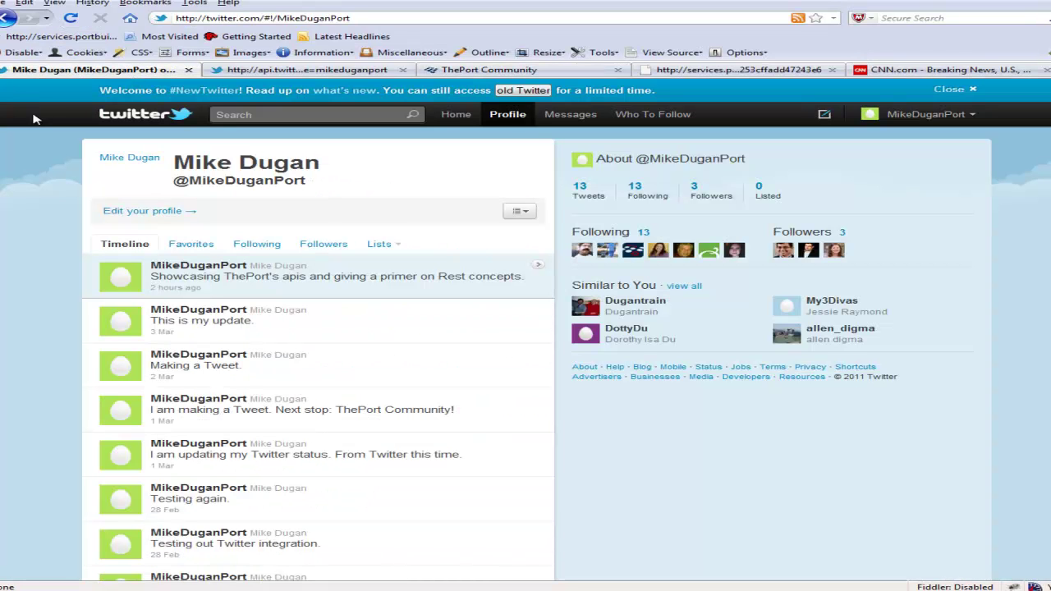
{"action": "mouse_move", "coordinate": [47, 319]}
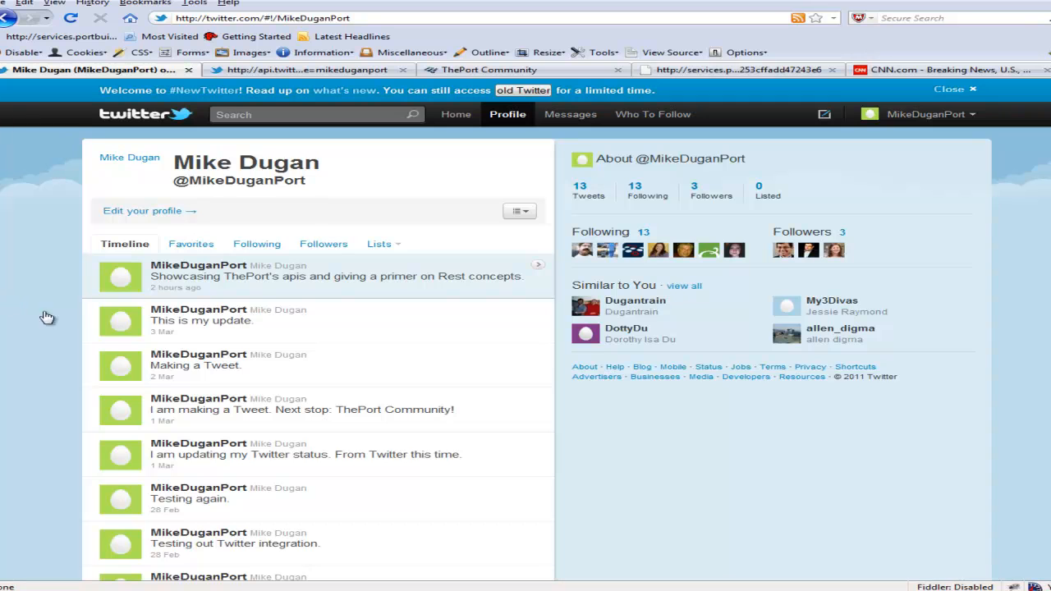
{"action": "mouse_move", "coordinate": [394, 272]}
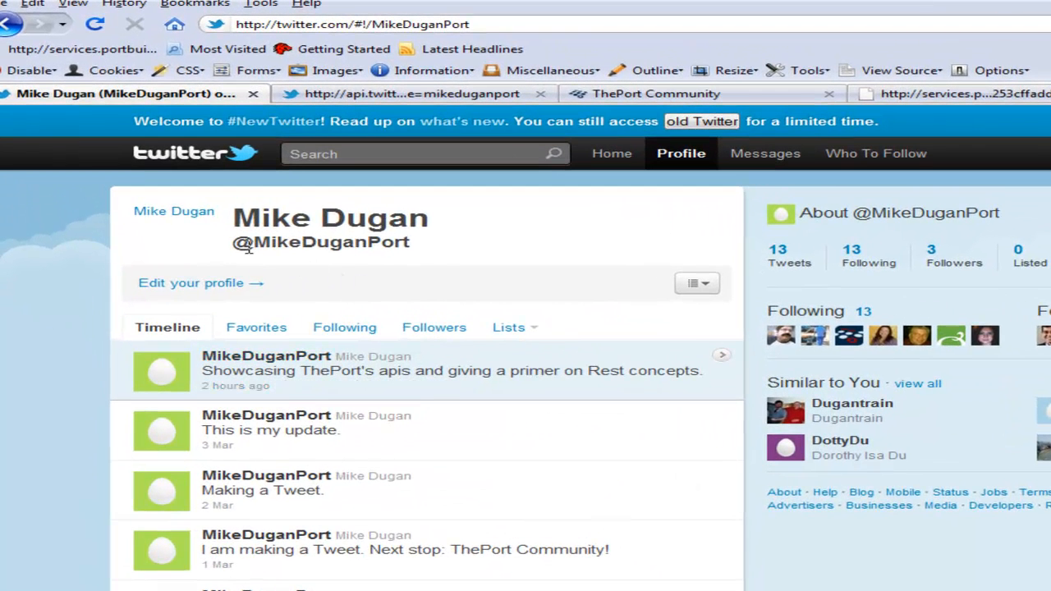
{"action": "double_click", "coordinate": [329, 241]}
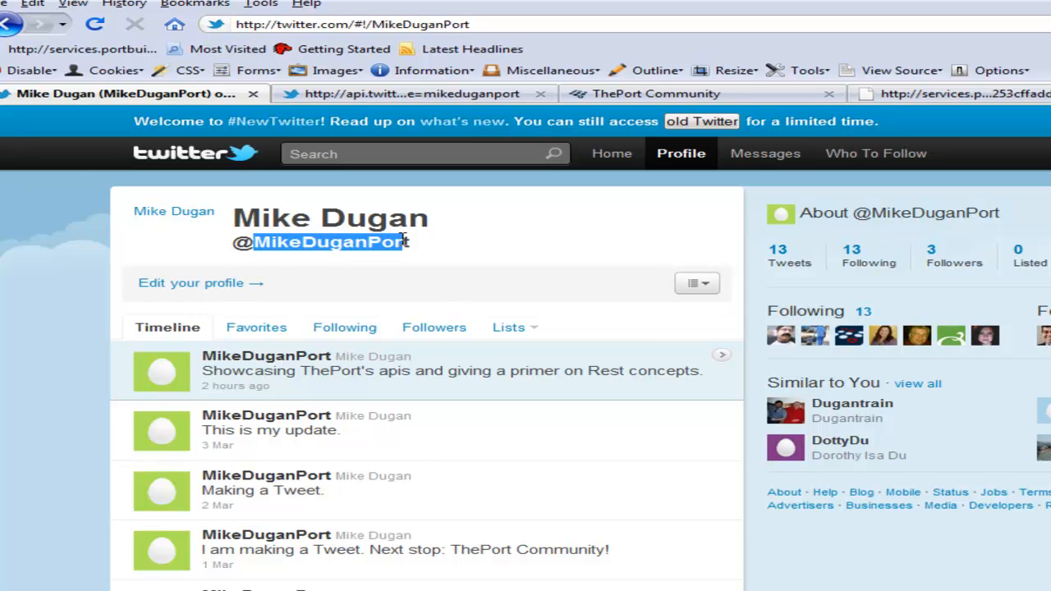
{"action": "left_click", "coordinate": [414, 246]}
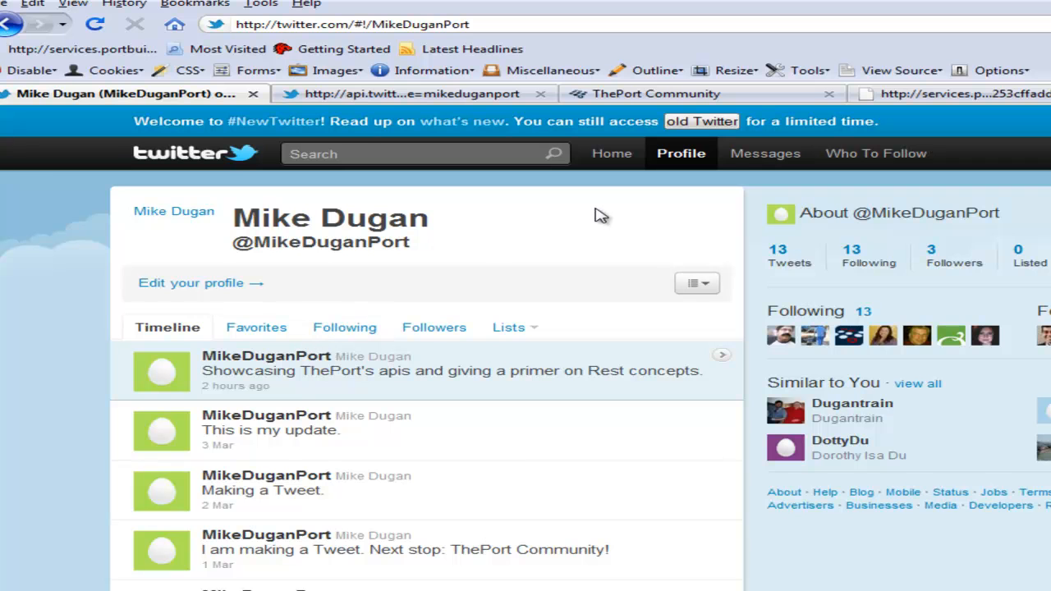
- From the Home timeline, compose and post the tweet "I am making a Tweet."
{"action": "left_click", "coordinate": [611, 153]}
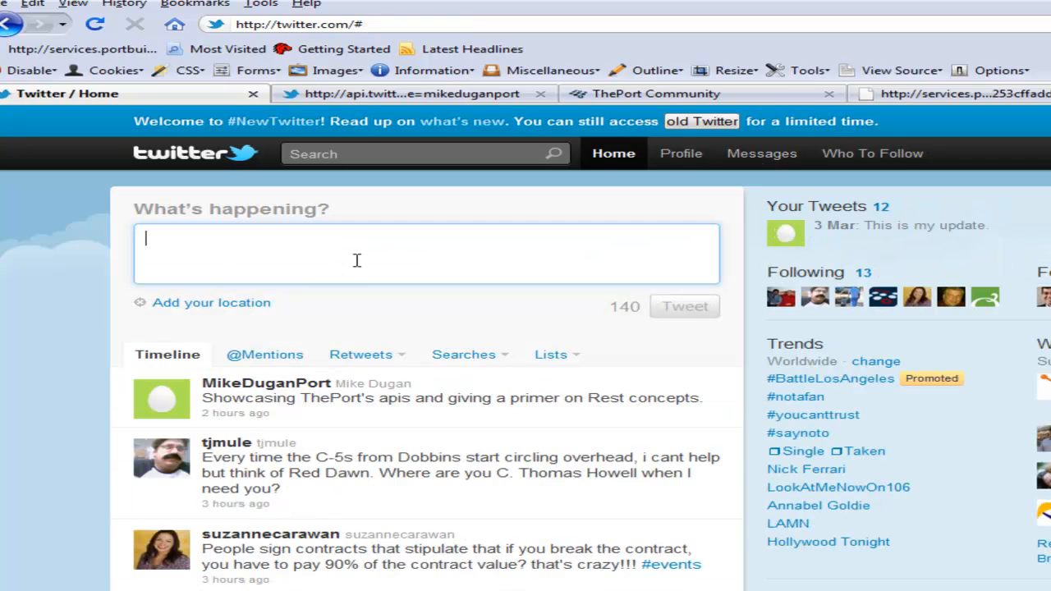
{"action": "mouse_move", "coordinate": [338, 262]}
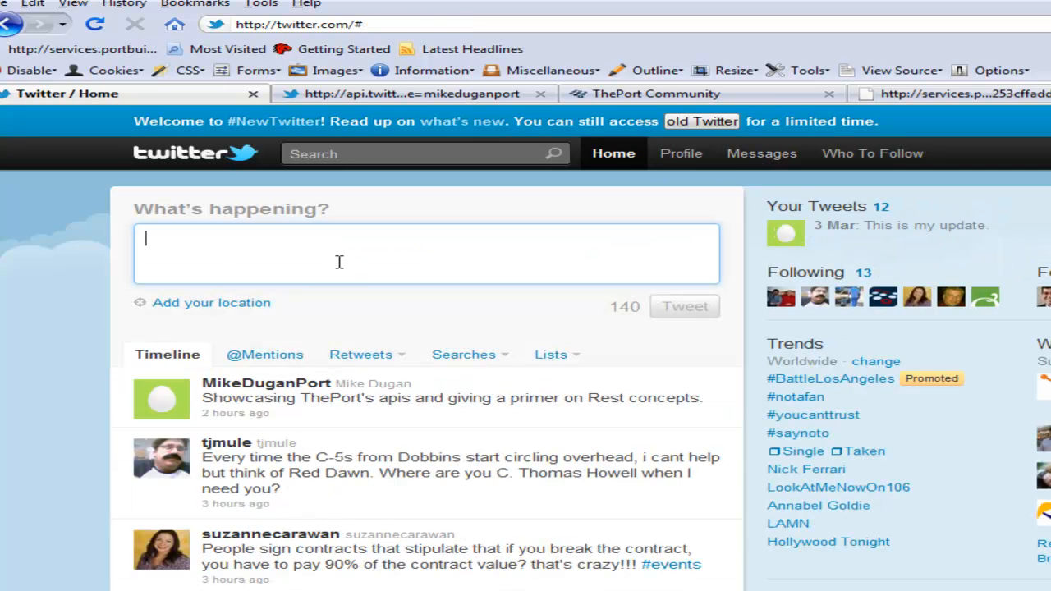
{"action": "type", "text": "I am up"}
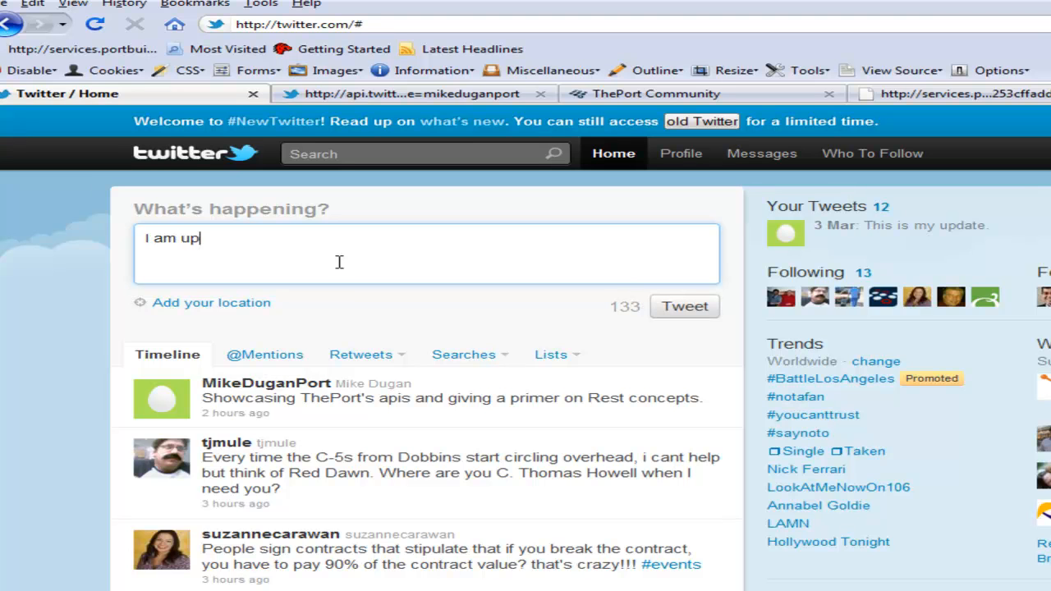
{"action": "type", "text": "making a Twe"}
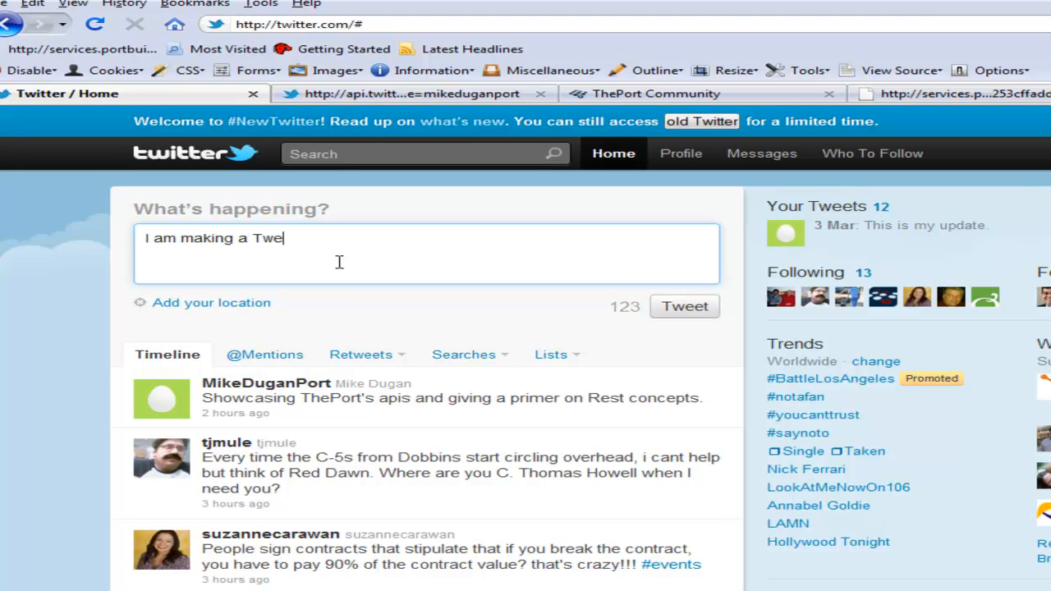
{"action": "type", "text": "et."}
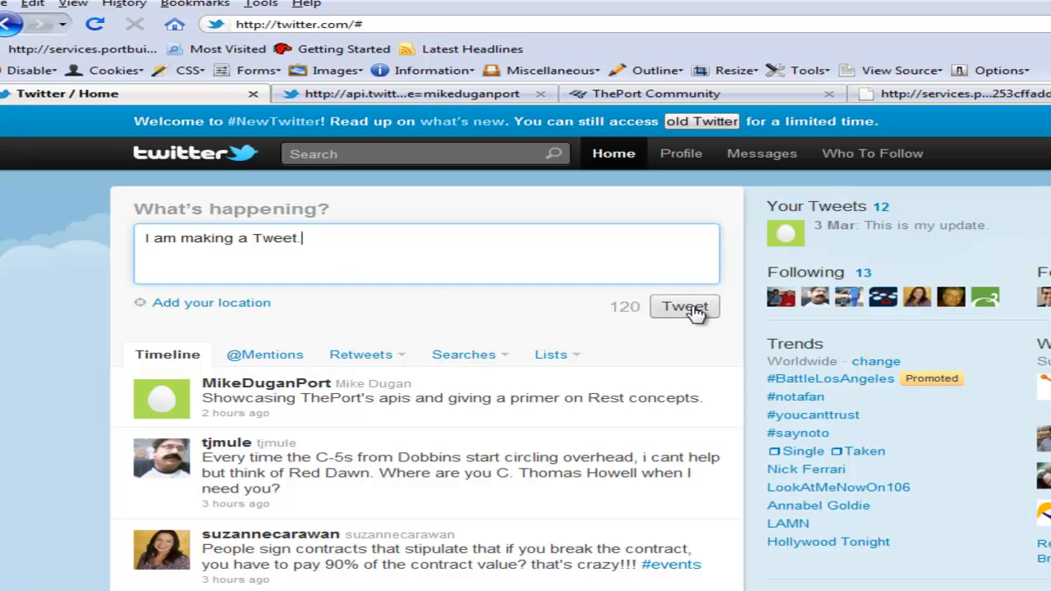
{"action": "left_click", "coordinate": [685, 306]}
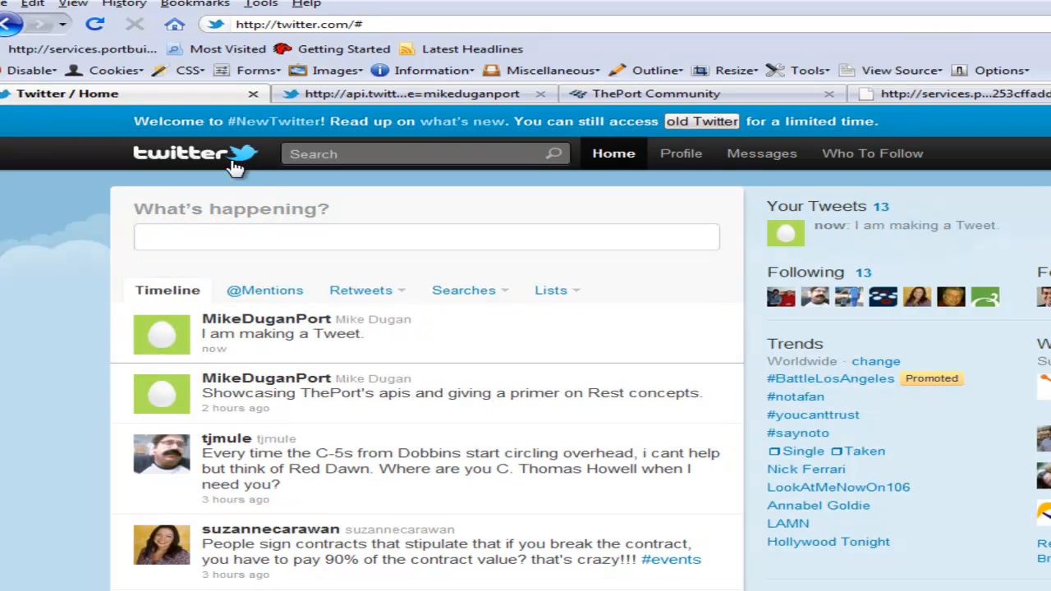
{"action": "mouse_move", "coordinate": [276, 349]}
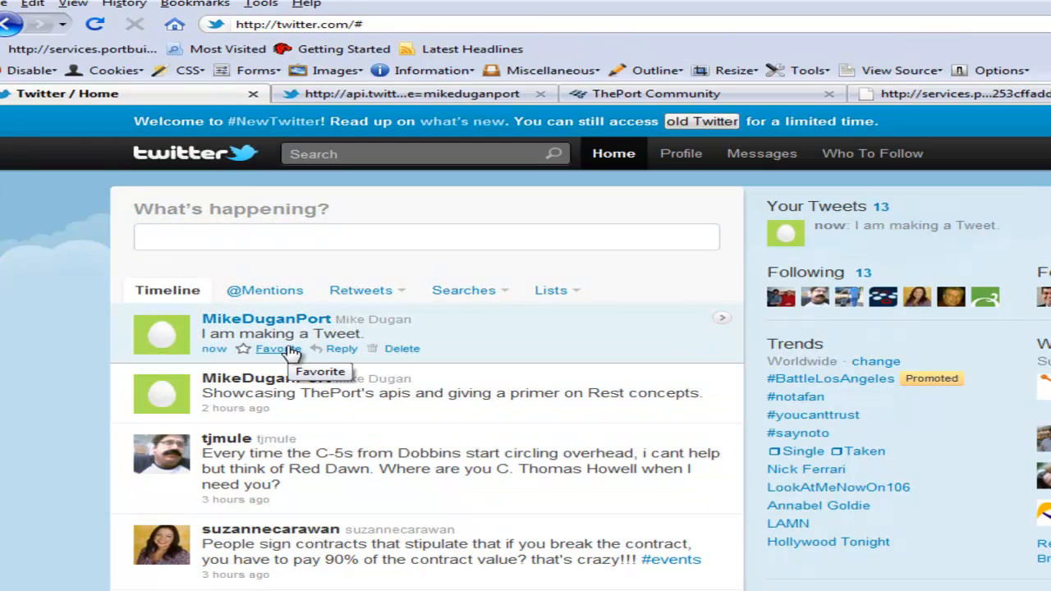
{"action": "mouse_move", "coordinate": [353, 102]}
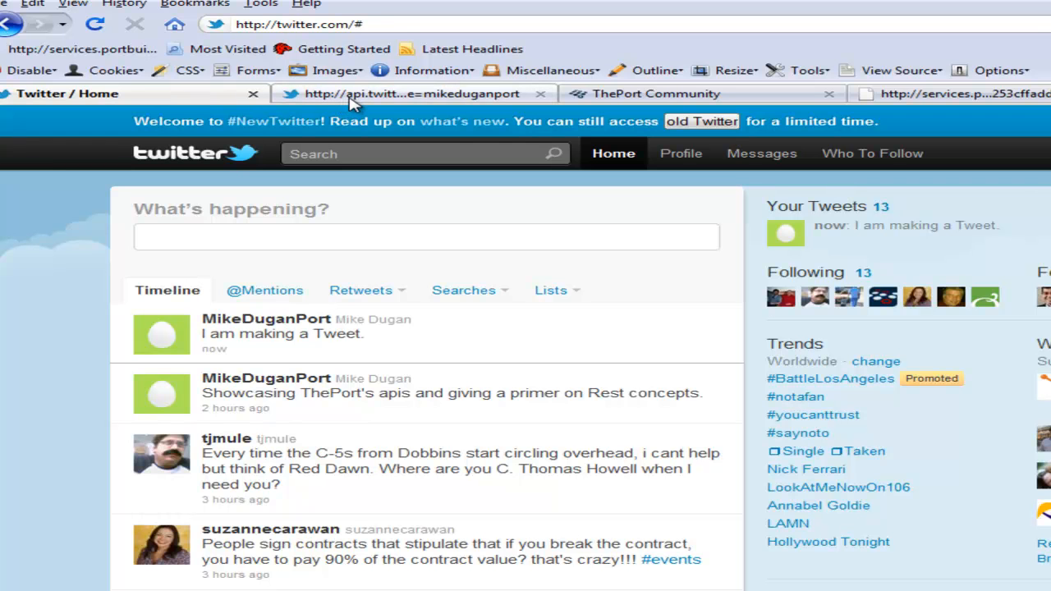
- Switch to the api.twitter.com statuses/user_timeline.xml feed and examine its request URL
{"action": "left_click", "coordinate": [411, 92]}
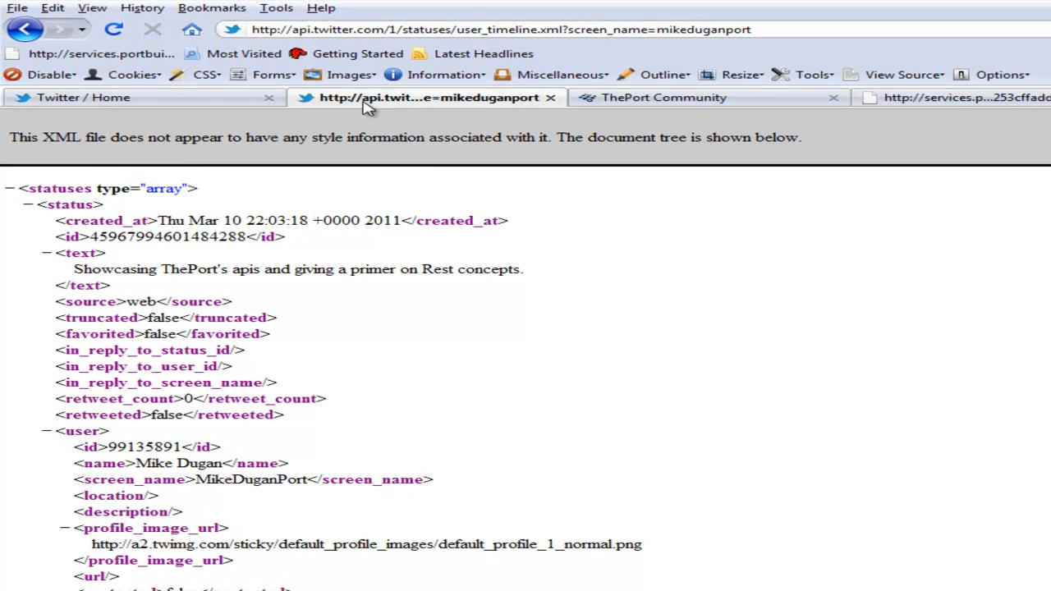
{"action": "left_click", "coordinate": [496, 30]}
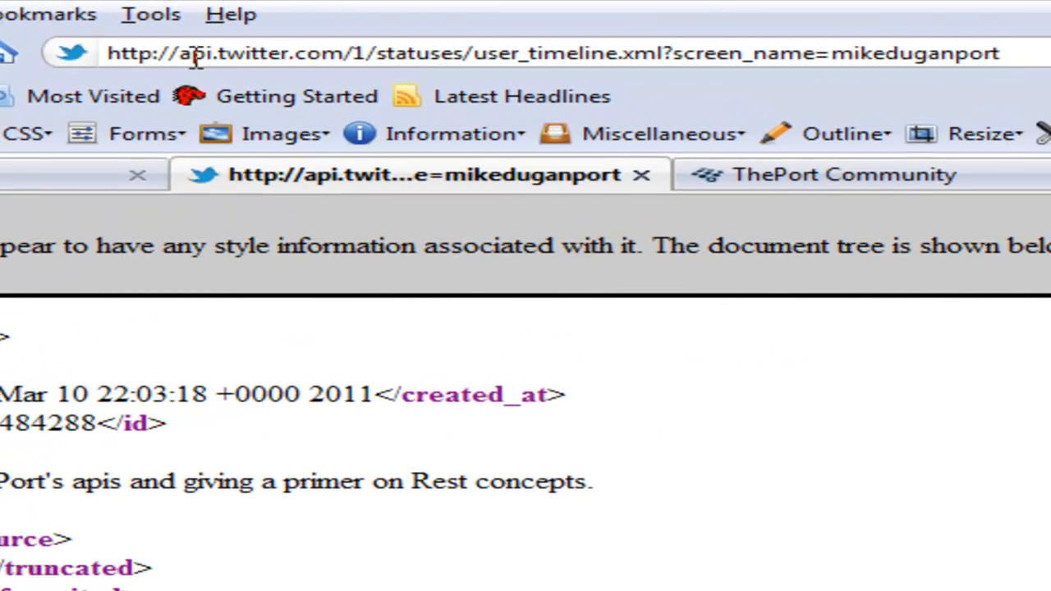
{"action": "mouse_move", "coordinate": [308, 52]}
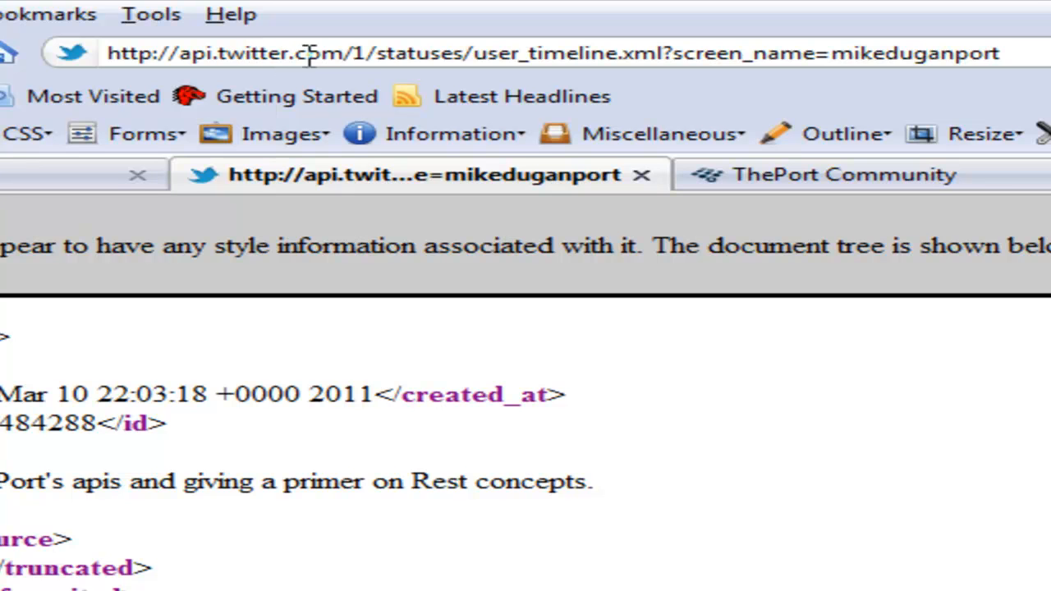
{"action": "mouse_move", "coordinate": [351, 53]}
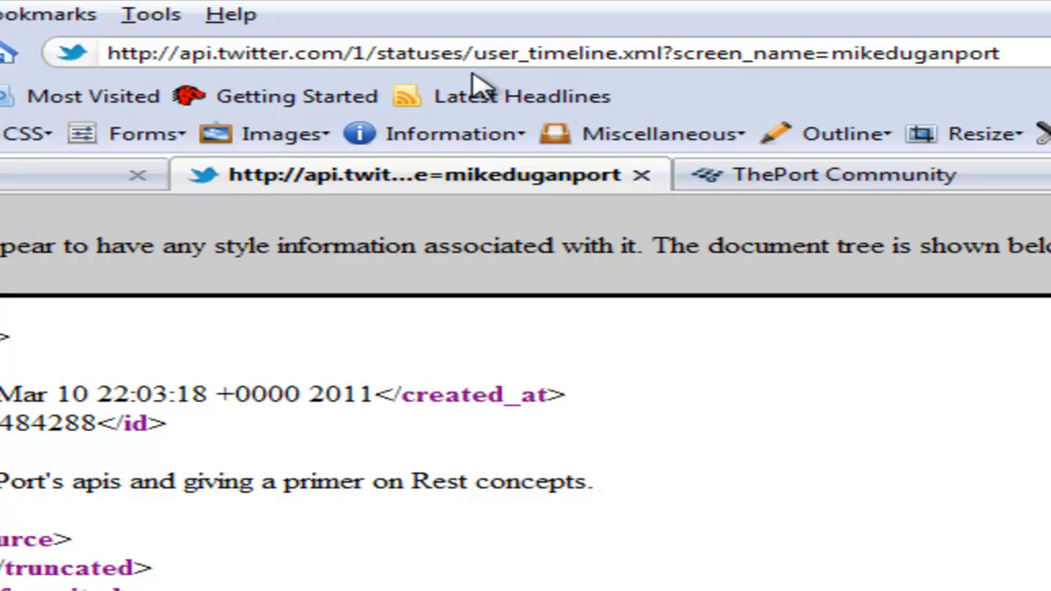
{"action": "mouse_move", "coordinate": [398, 52]}
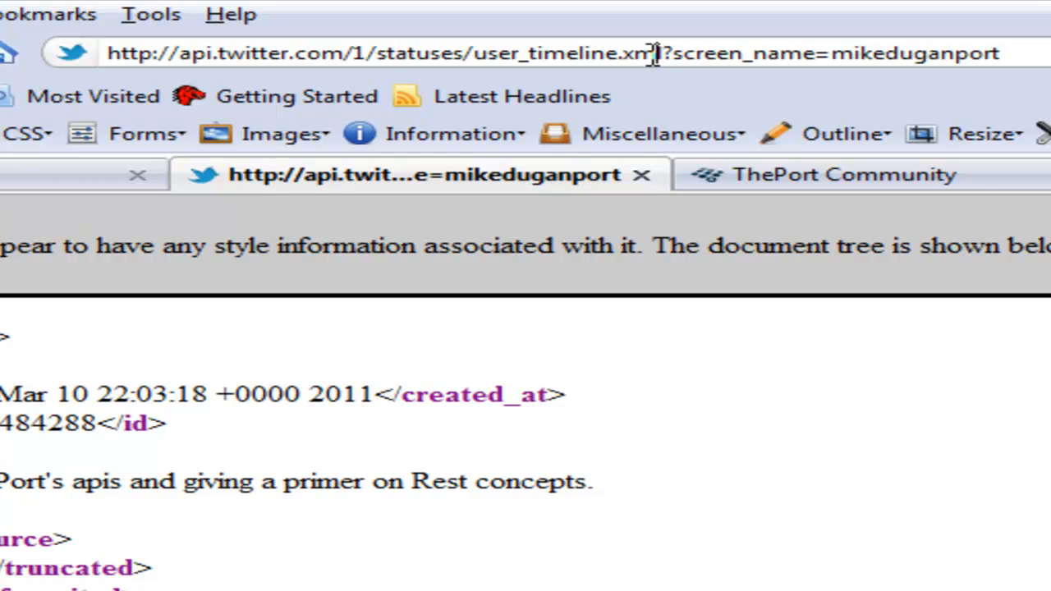
{"action": "mouse_move", "coordinate": [663, 474]}
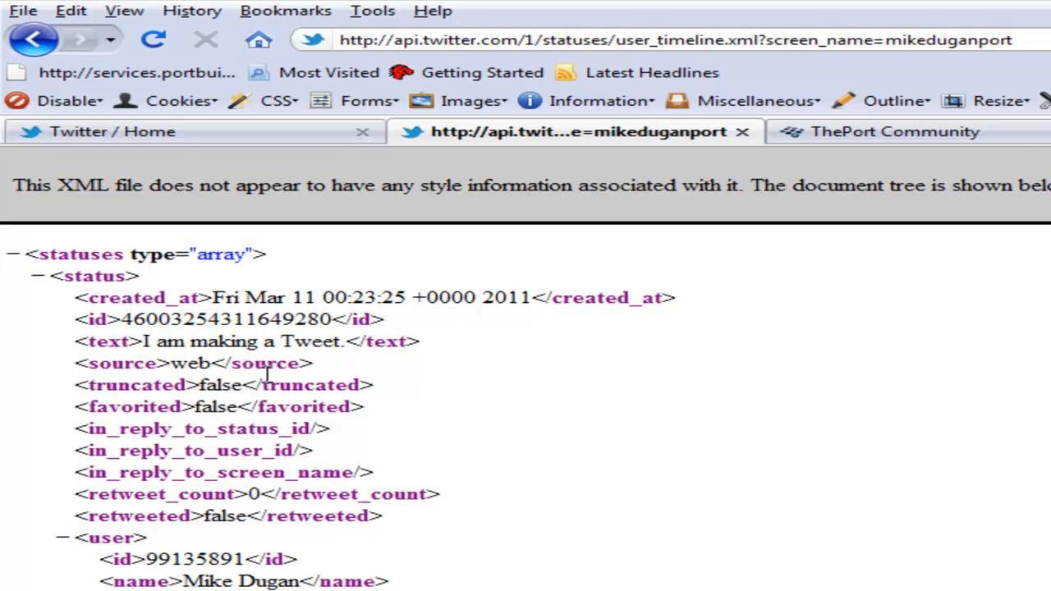
- Highlight the newest status text "I am making a Tweet." in the XML, then return to the ThePort profile
{"action": "double_click", "coordinate": [98, 342]}
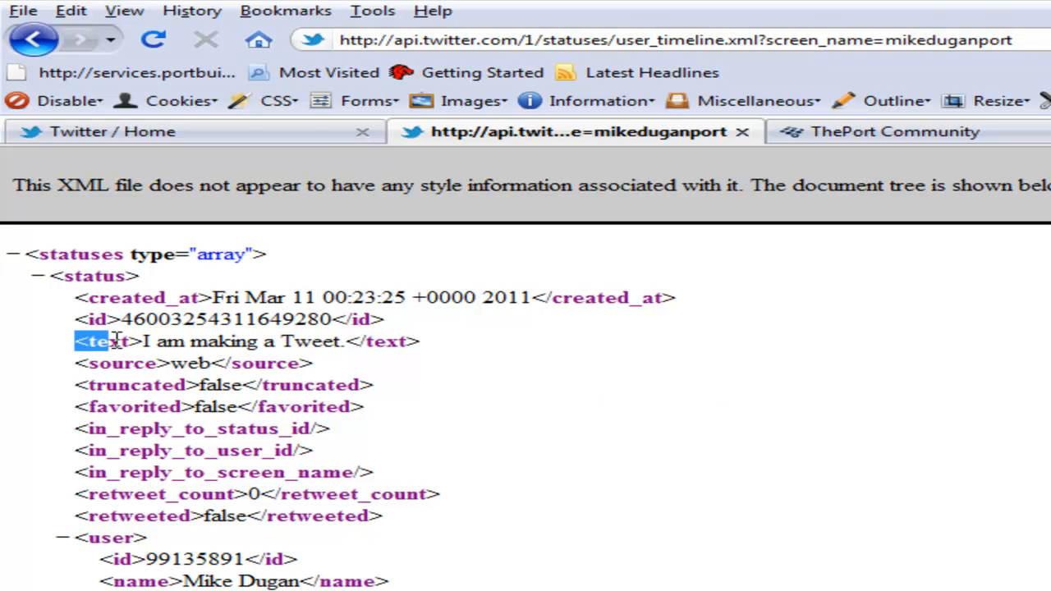
{"action": "left_click_drag", "start_coordinate": [91, 342], "coordinate": [402, 341]}
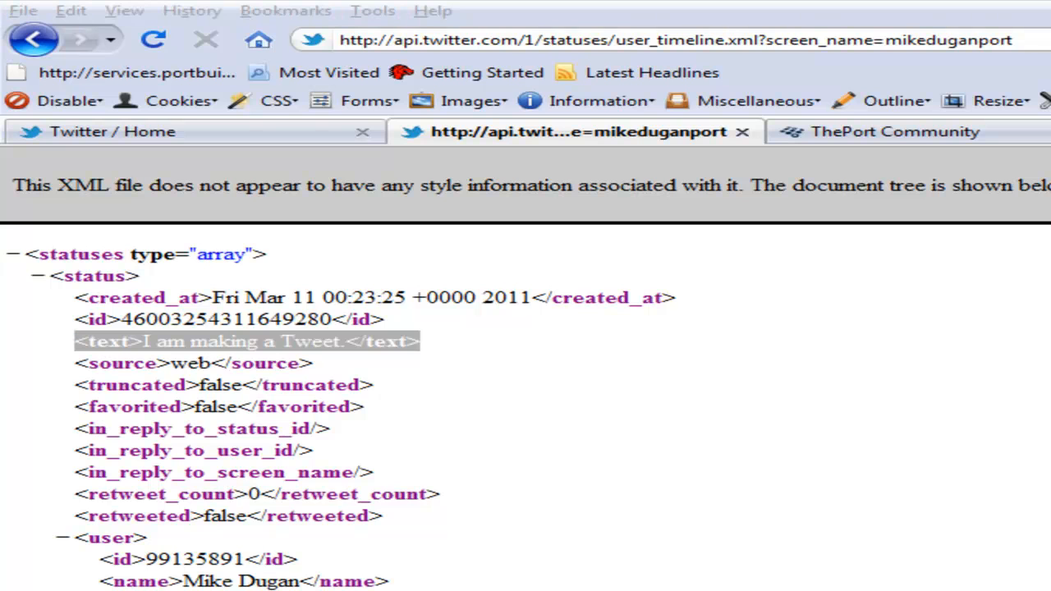
{"action": "mouse_move", "coordinate": [780, 493]}
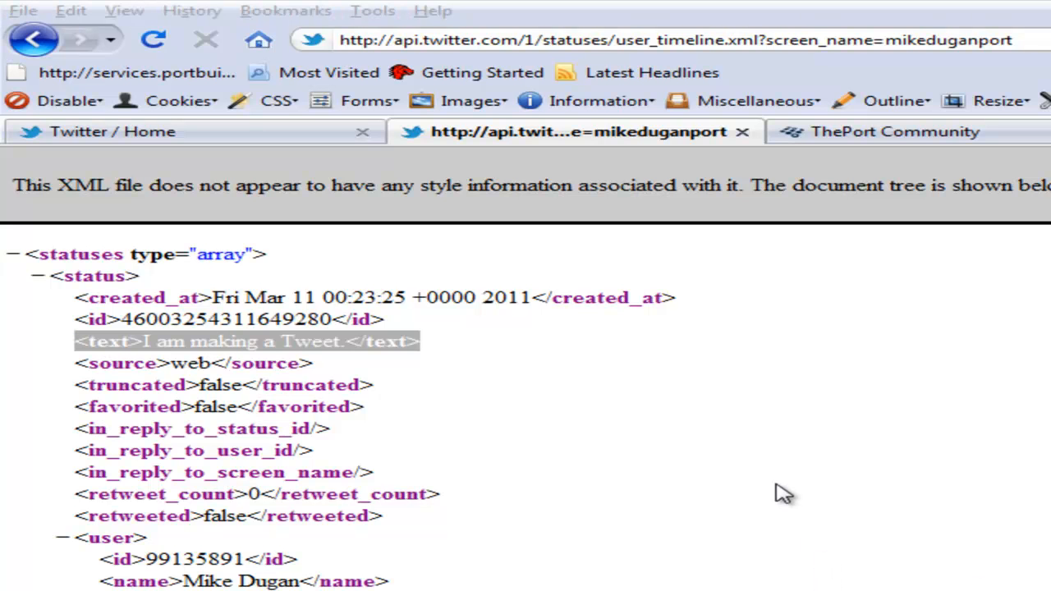
{"action": "mouse_move", "coordinate": [430, 358]}
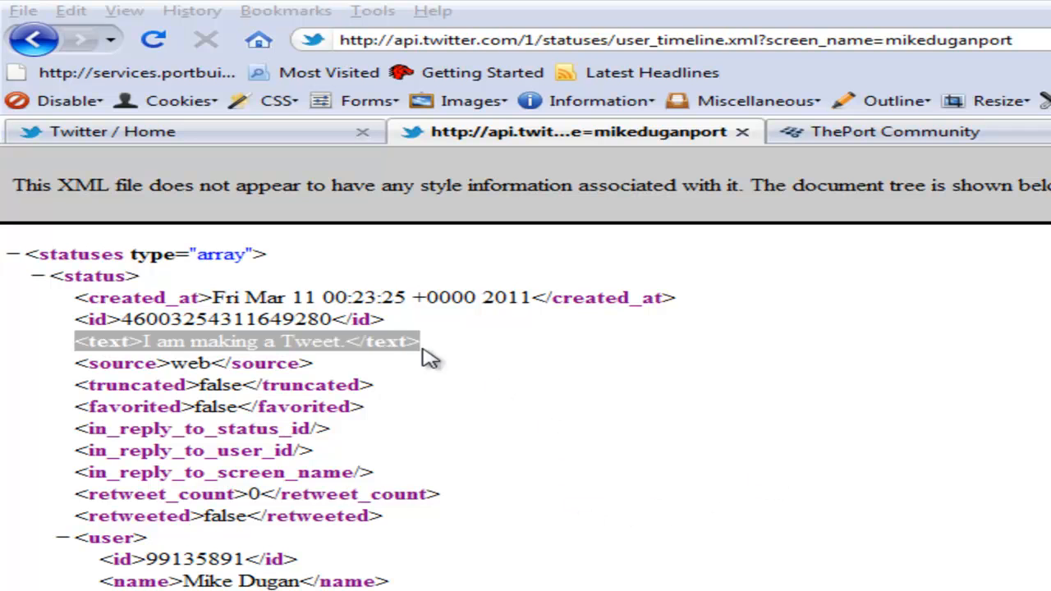
{"action": "mouse_move", "coordinate": [393, 340]}
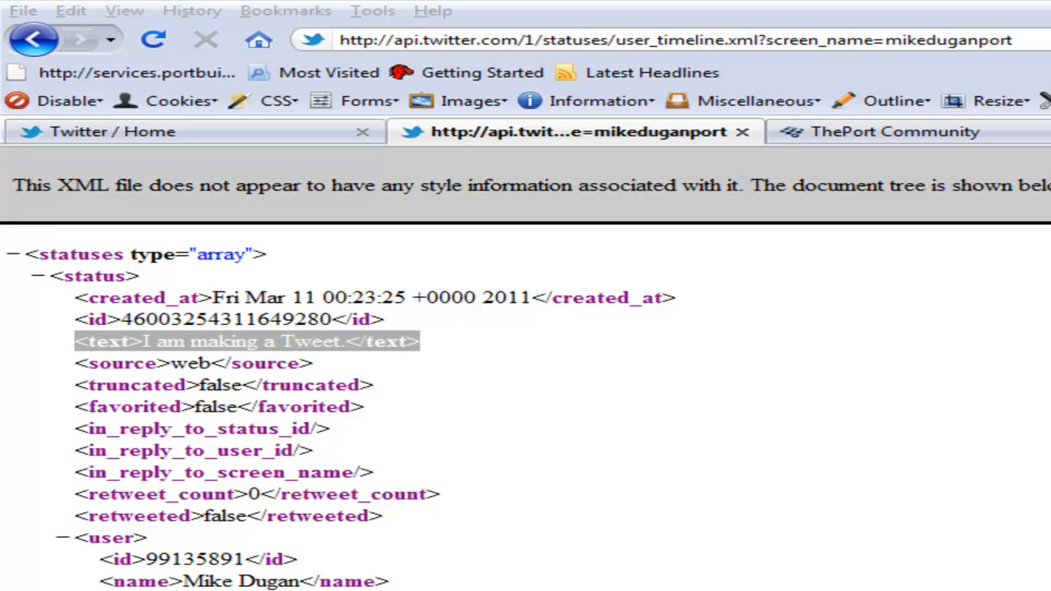
{"action": "mouse_move", "coordinate": [628, 292]}
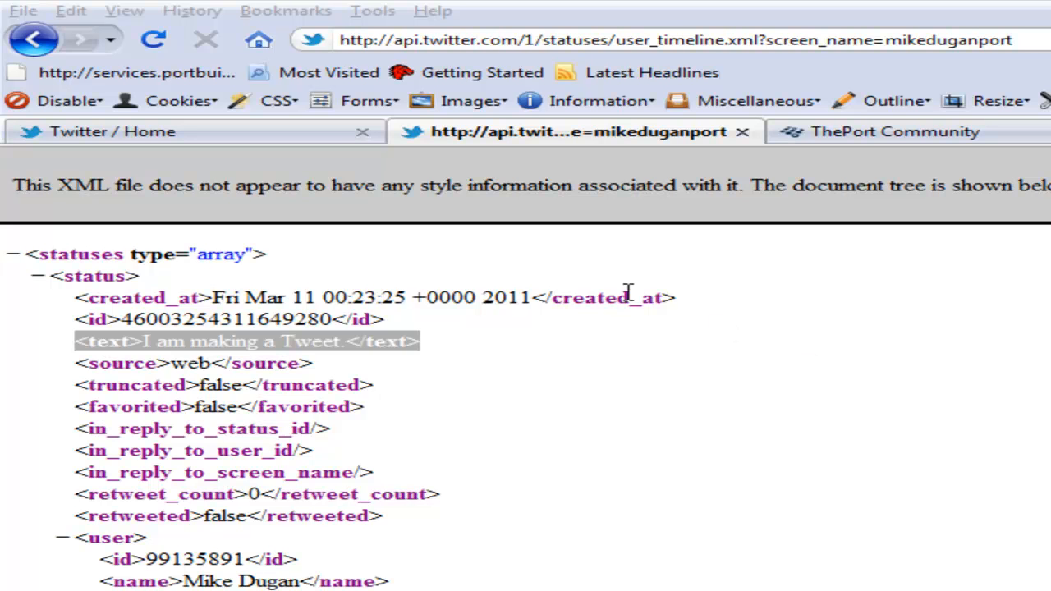
{"action": "mouse_move", "coordinate": [742, 264]}
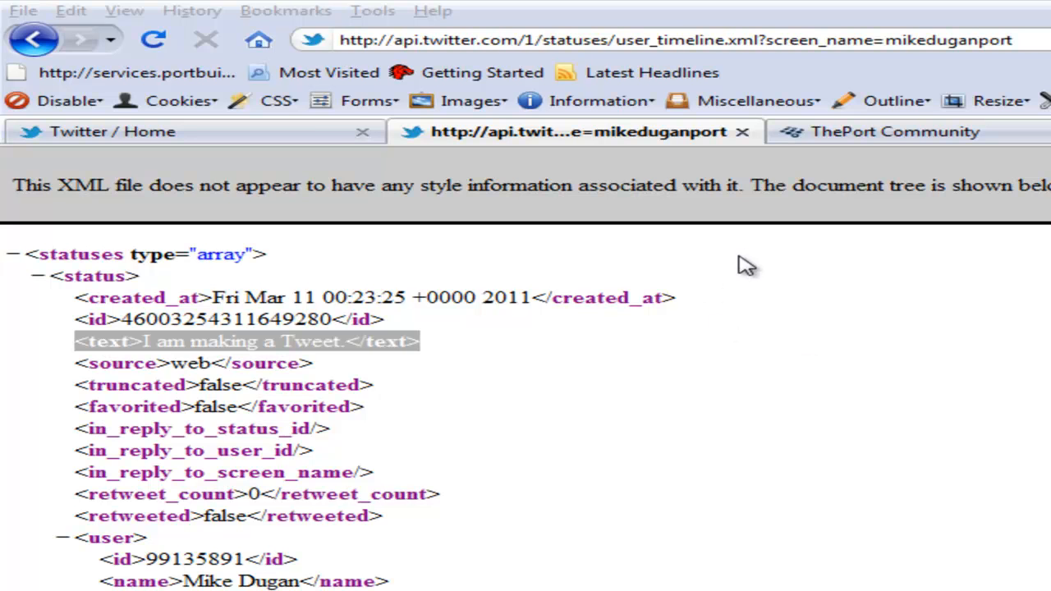
{"action": "left_click", "coordinate": [674, 40]}
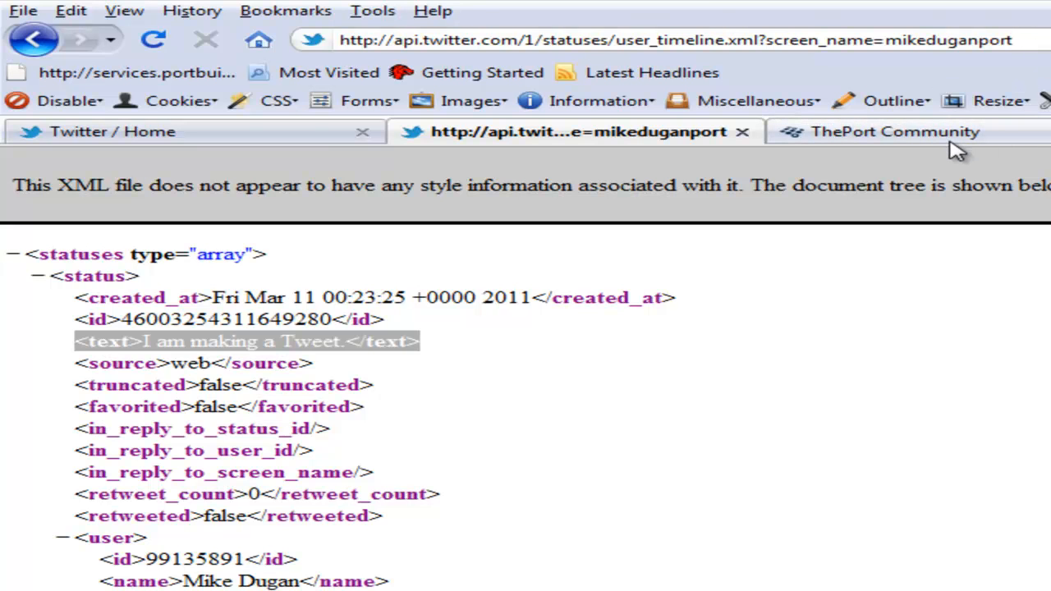
{"action": "mouse_move", "coordinate": [953, 144]}
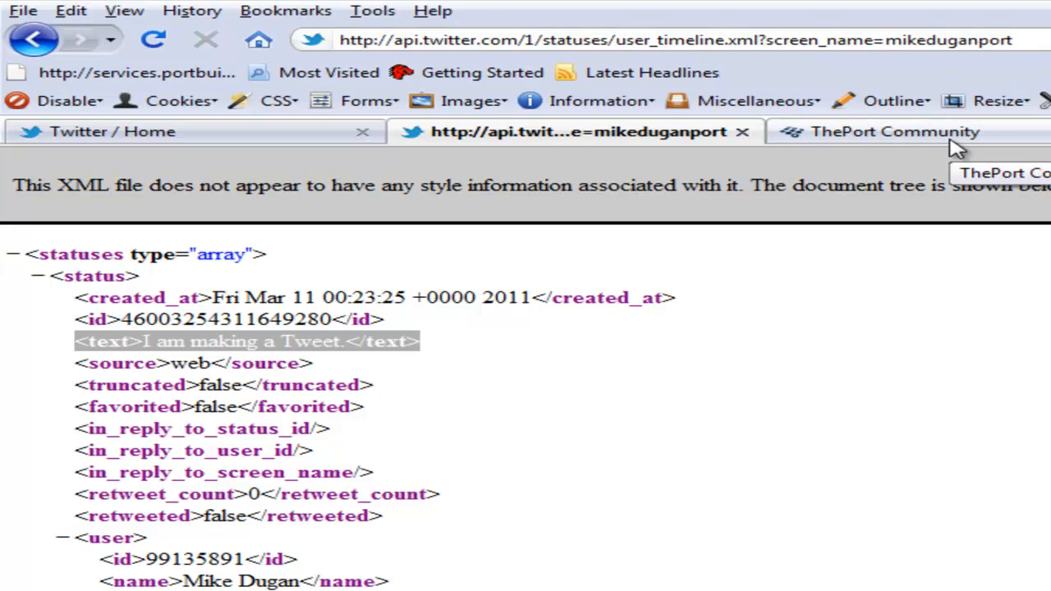
{"action": "left_click", "coordinate": [895, 131]}
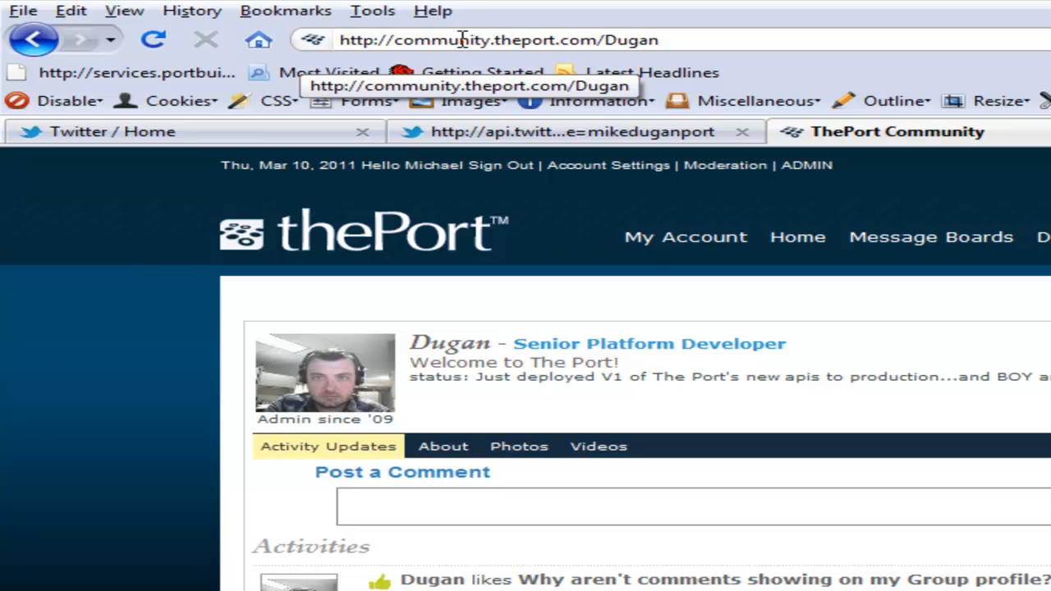
{"action": "mouse_move", "coordinate": [599, 39]}
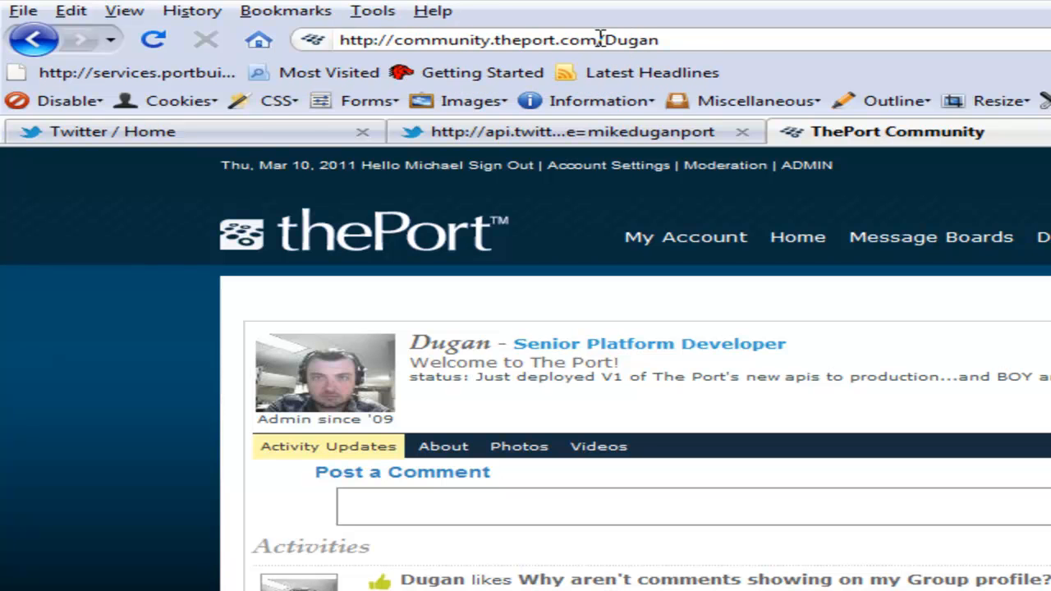
{"action": "mouse_move", "coordinate": [270, 393]}
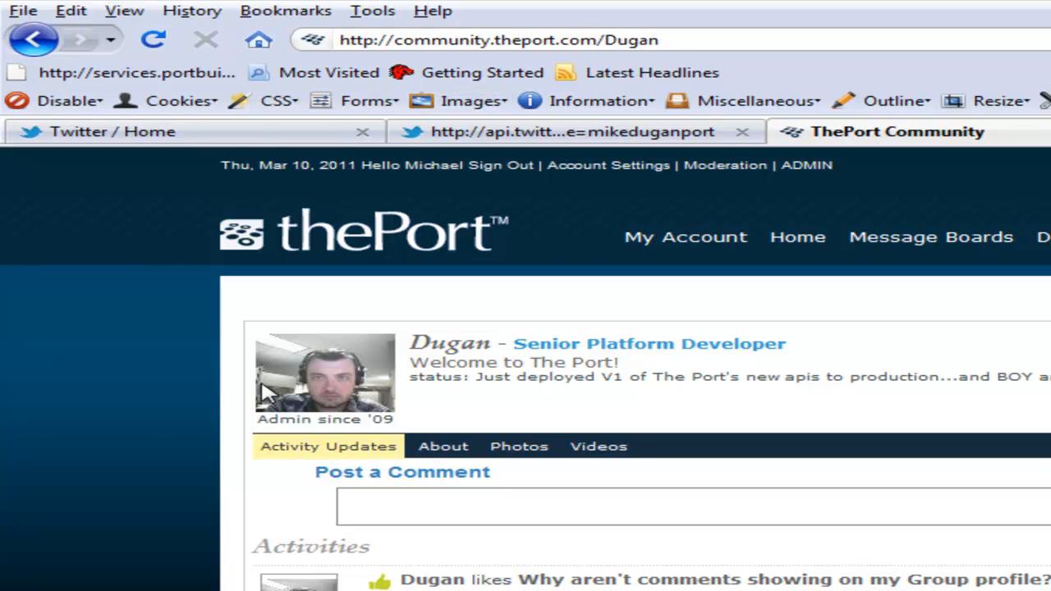
{"action": "mouse_move", "coordinate": [138, 443]}
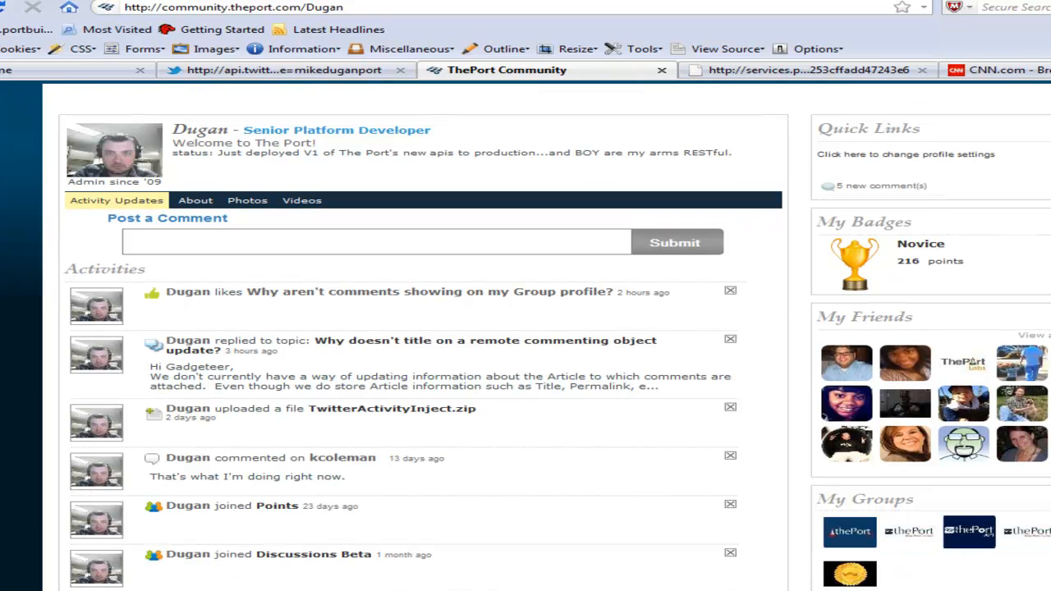
{"action": "mouse_move", "coordinate": [27, 355]}
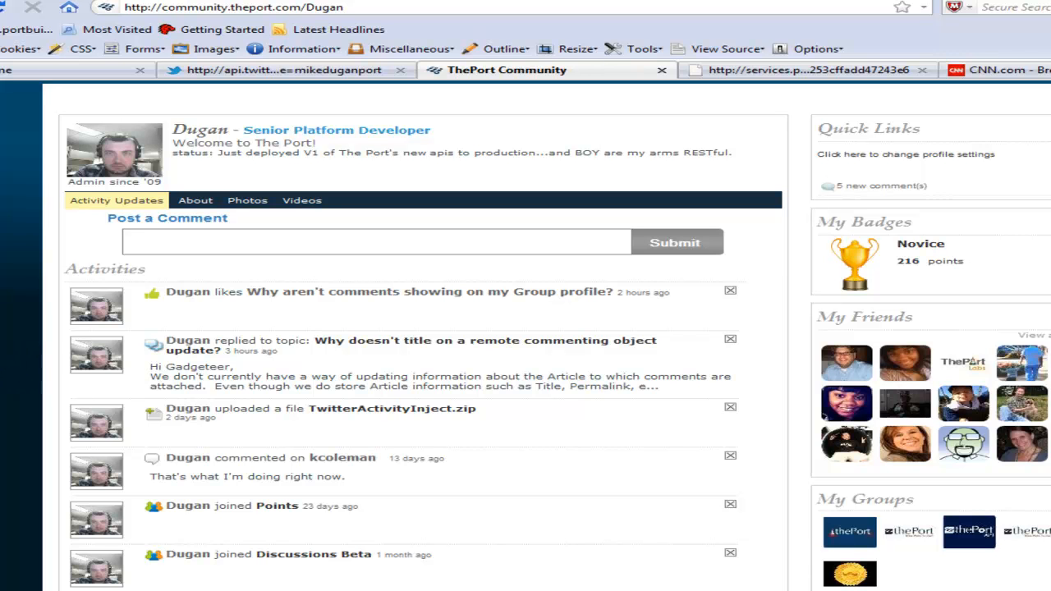
- Scroll the profile down to its Twitter widget, then go back to the Twitter API XML feed
{"action": "scroll", "scroll_direction": "down", "scroll_amount": 3}
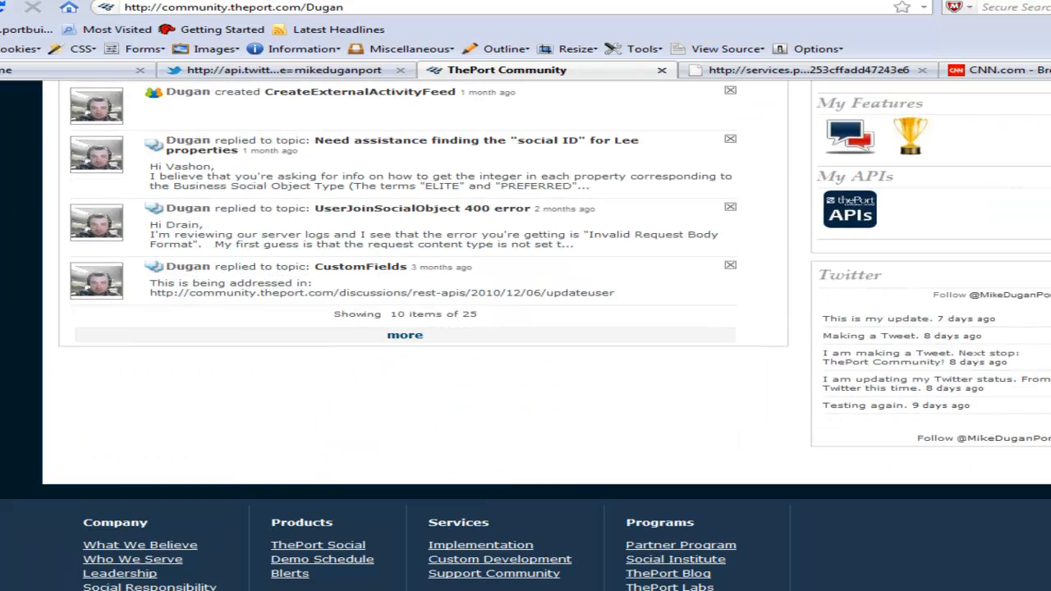
{"action": "scroll", "scroll_direction": "down", "scroll_amount": 3}
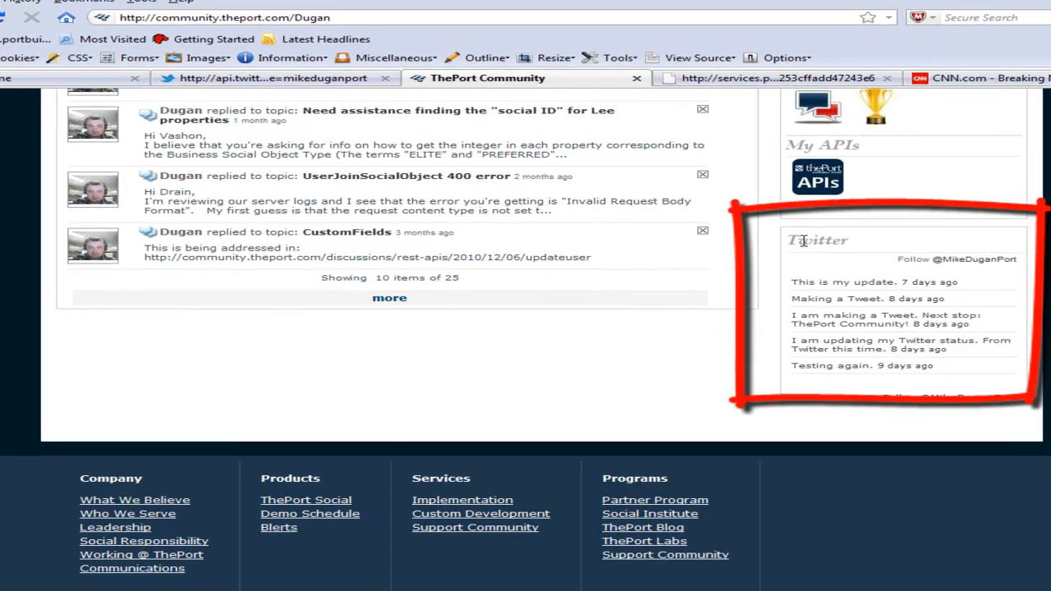
{"action": "mouse_move", "coordinate": [984, 293]}
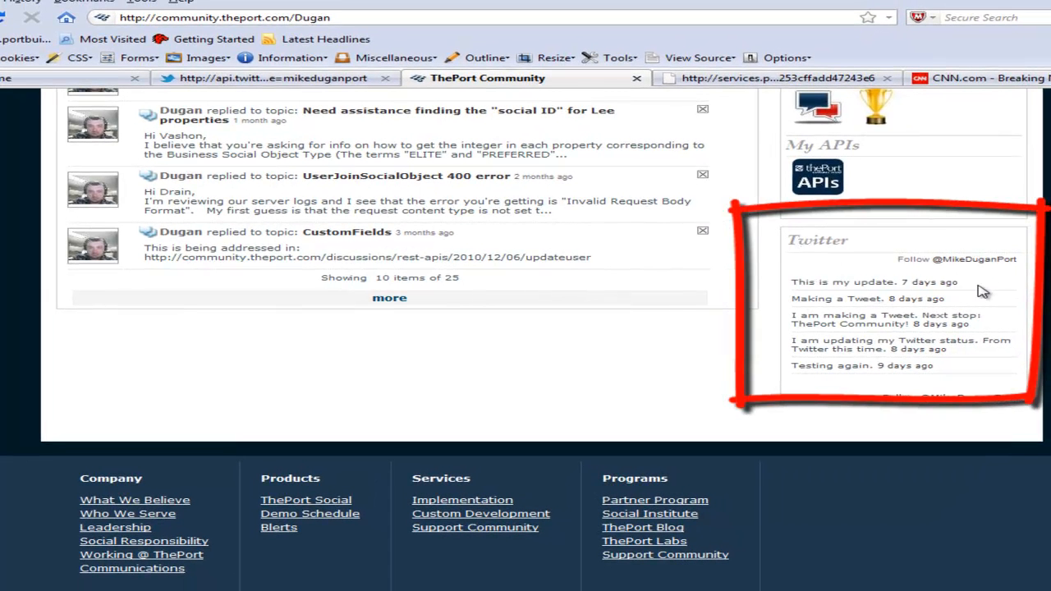
{"action": "mouse_move", "coordinate": [558, 184]}
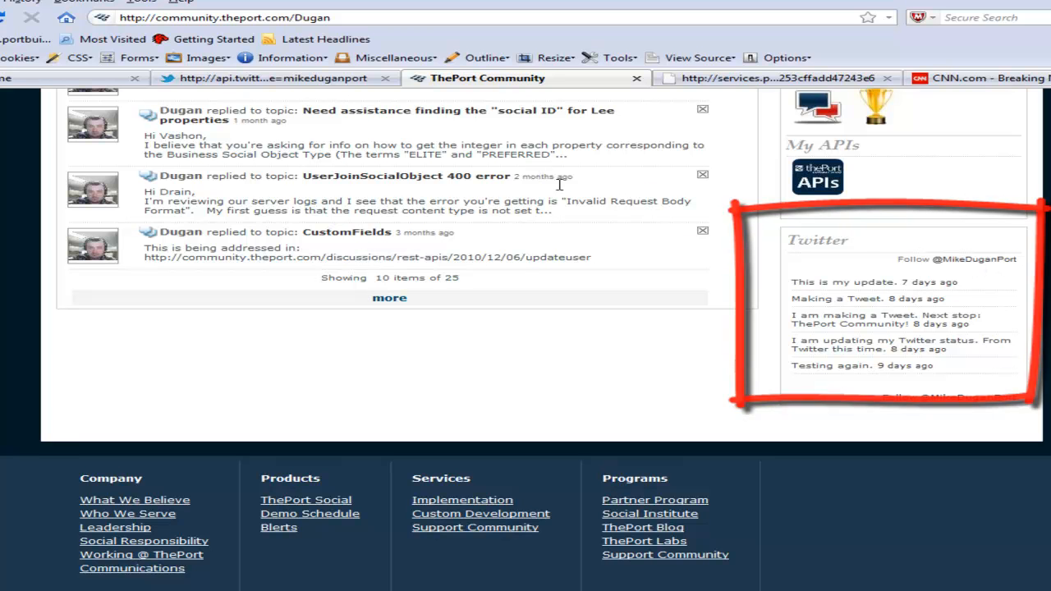
{"action": "left_click", "coordinate": [280, 79]}
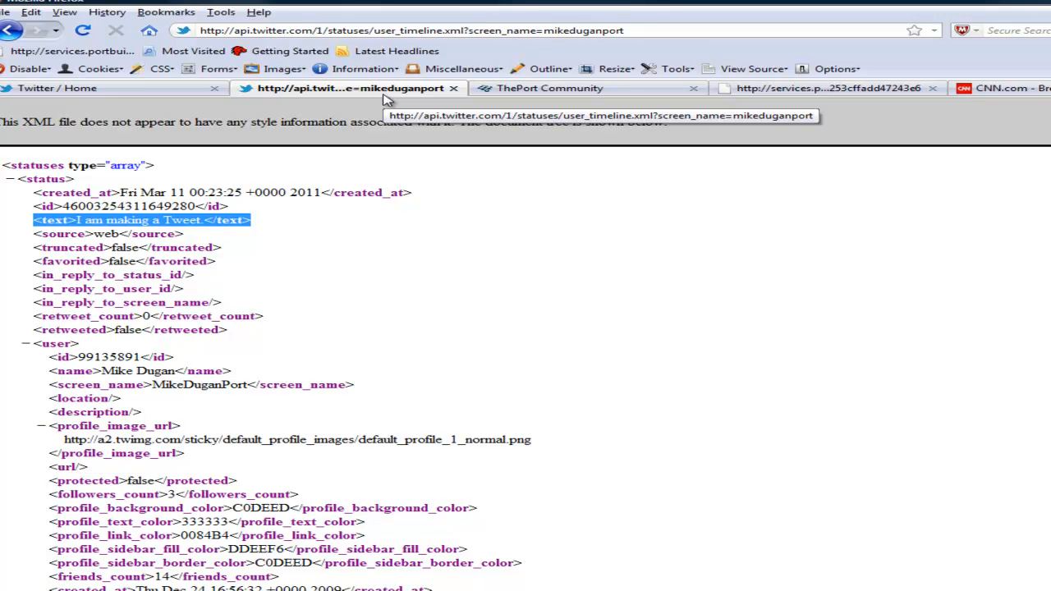
{"action": "mouse_move", "coordinate": [414, 107]}
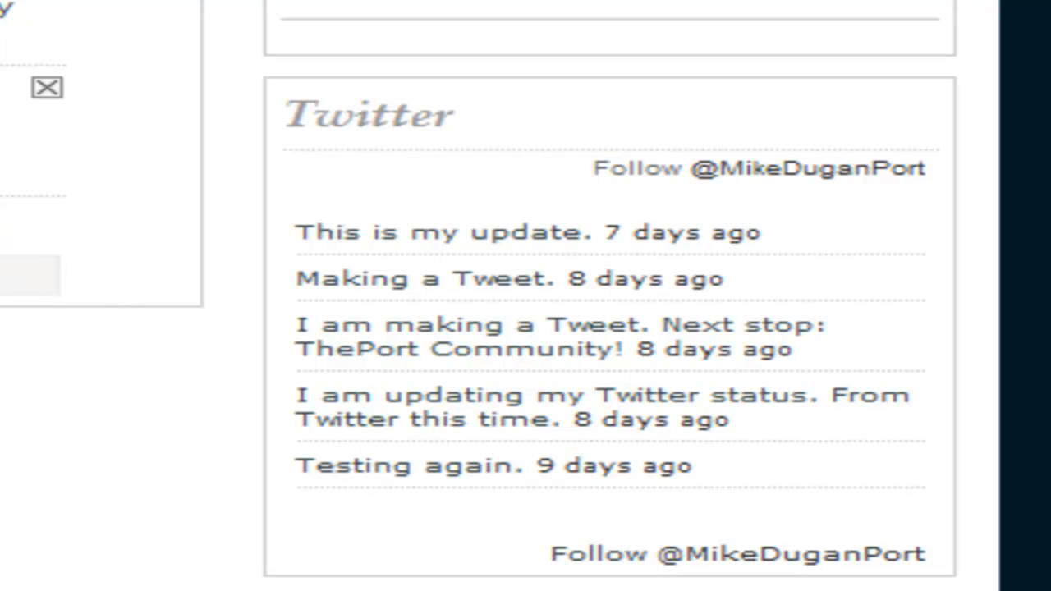
{"action": "mouse_move", "coordinate": [904, 340]}
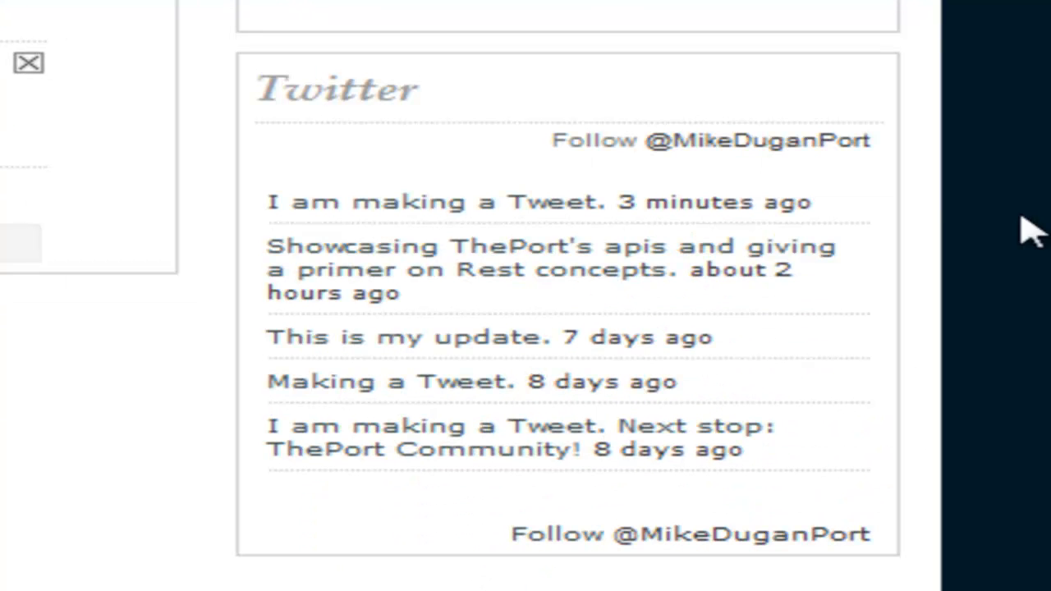
{"action": "mouse_move", "coordinate": [270, 204]}
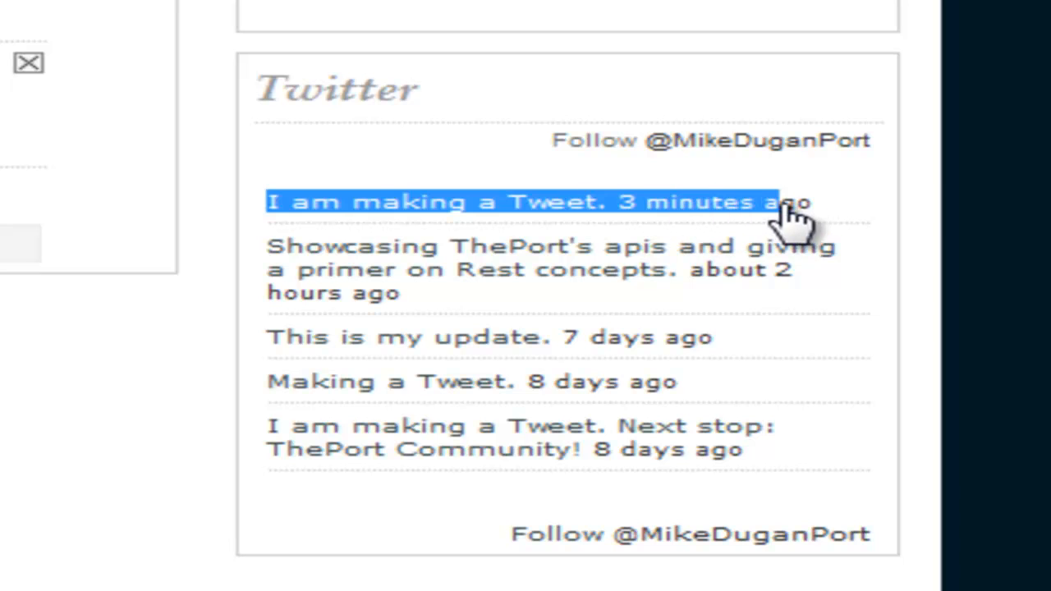
{"action": "mouse_move", "coordinate": [834, 226]}
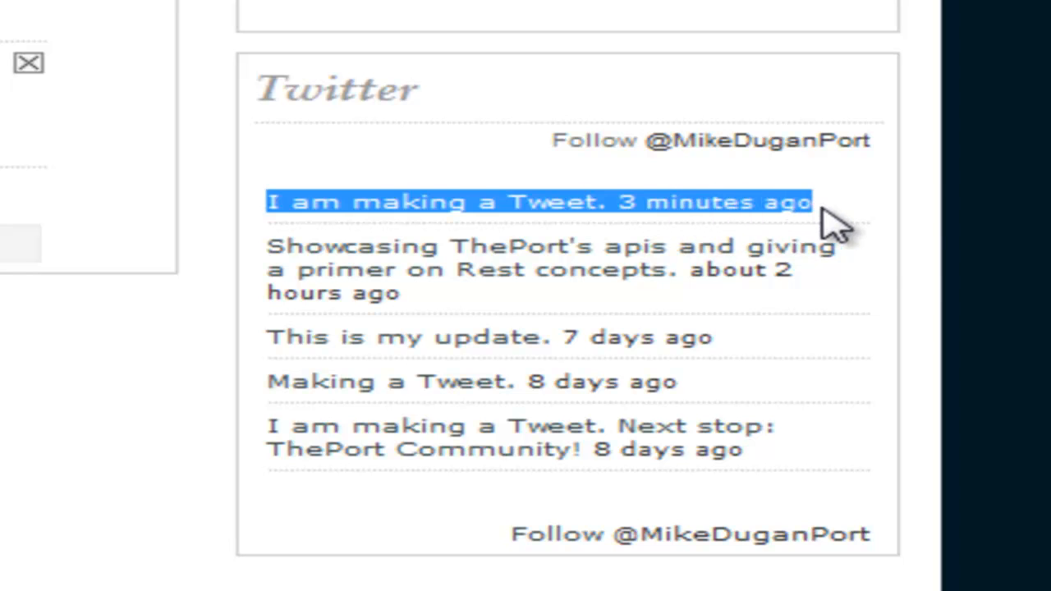
{"action": "mouse_move", "coordinate": [928, 276]}
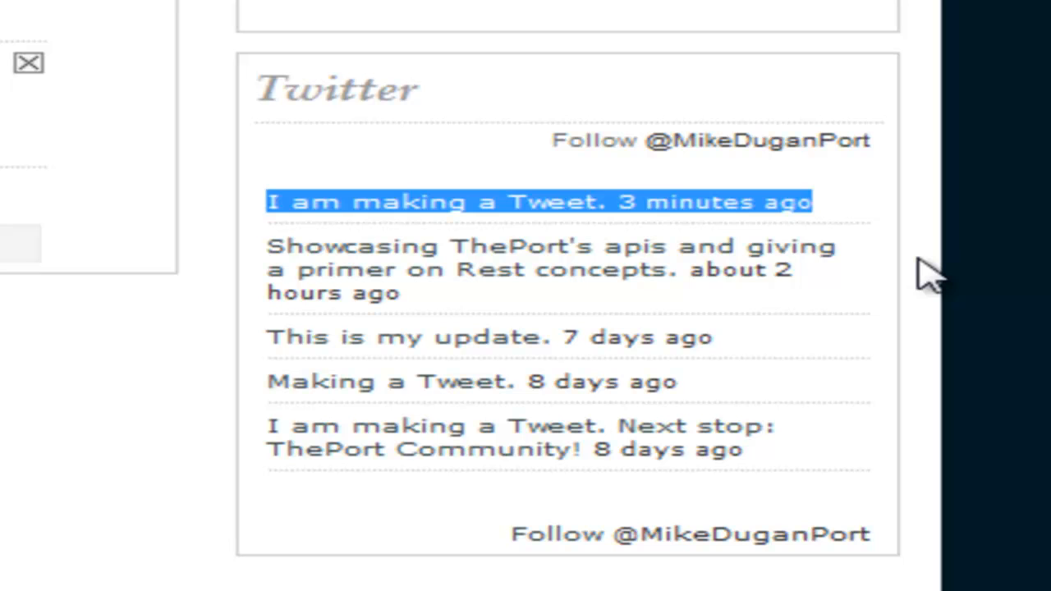